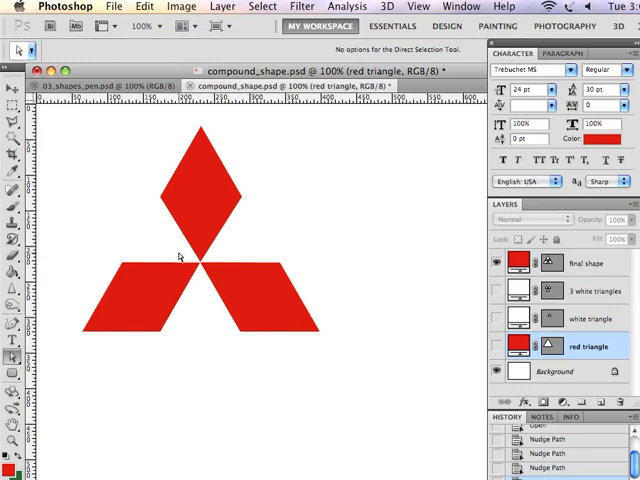
pyautogui.moveTo(168, 244)
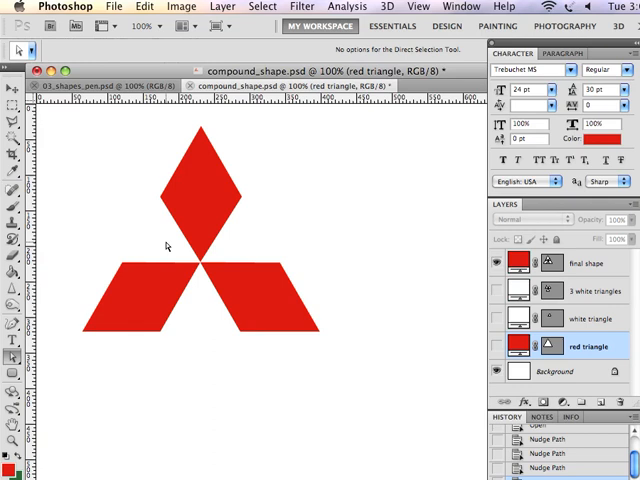
pyautogui.moveTo(286, 220)
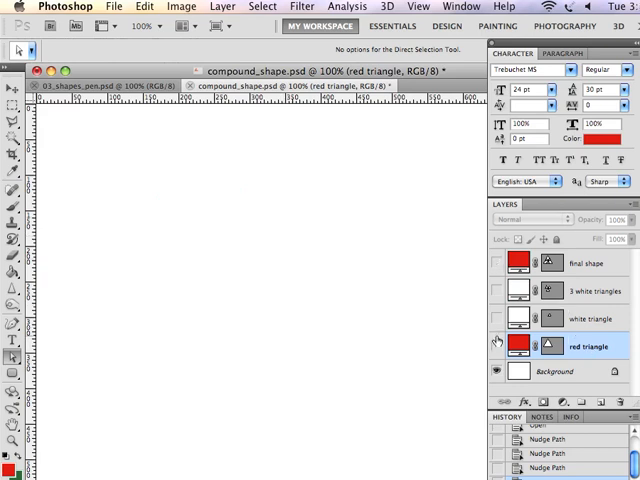
# Show the red triangle layer, switch to the Polygon Tool and start picking web-safe red #cc3300.
pyautogui.click(496, 346)
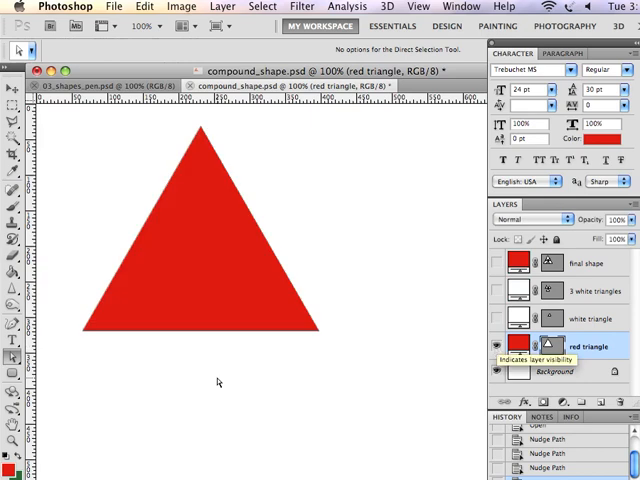
pyautogui.click(12, 356)
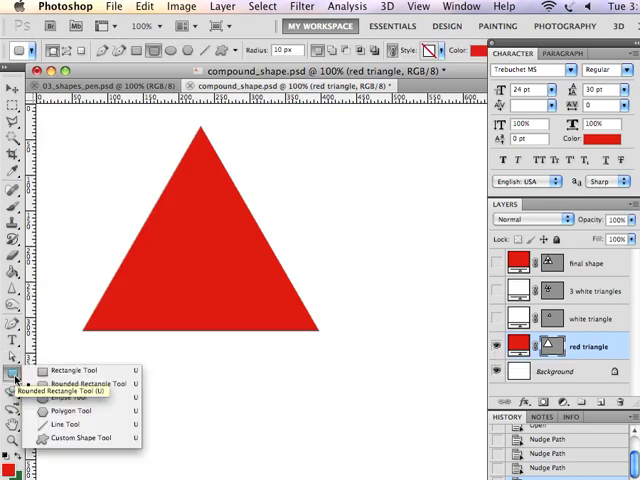
pyautogui.click(68, 408)
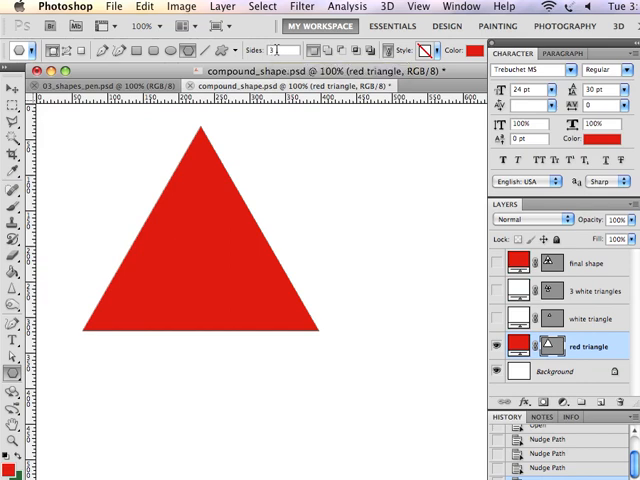
pyautogui.moveTo(270, 52)
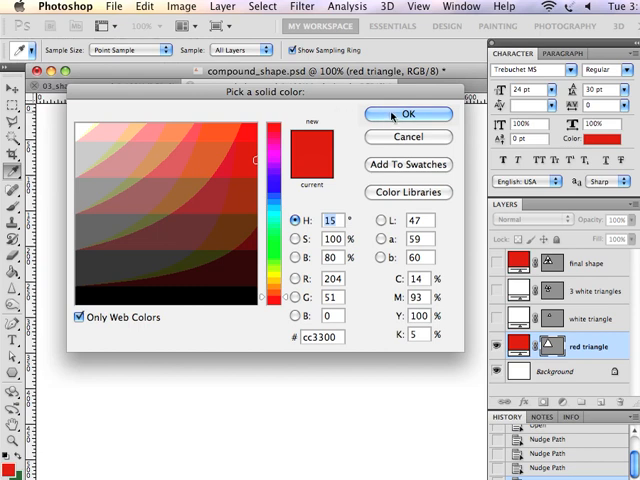
pyautogui.click(408, 112)
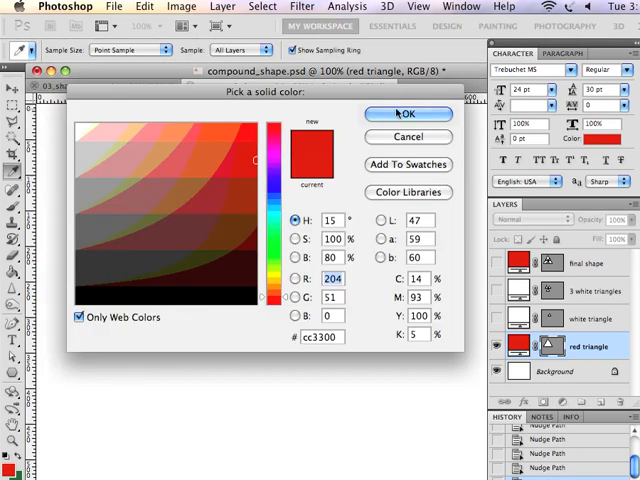
pyautogui.moveTo(432, 114)
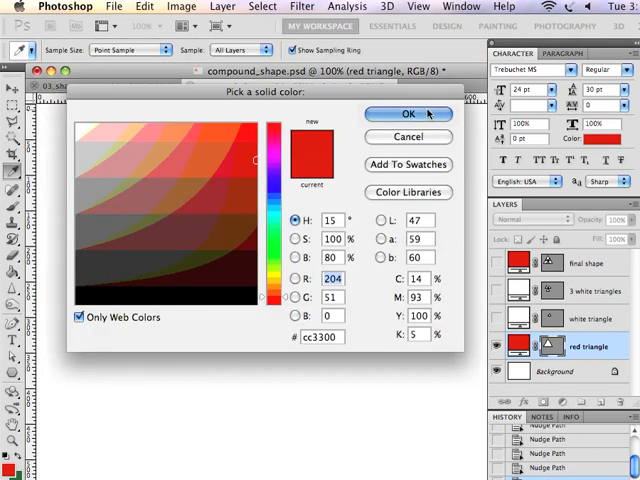
# Confirm the red colour, then rotate the newly drawn smaller triangle with Free Transform.
pyautogui.click(408, 112)
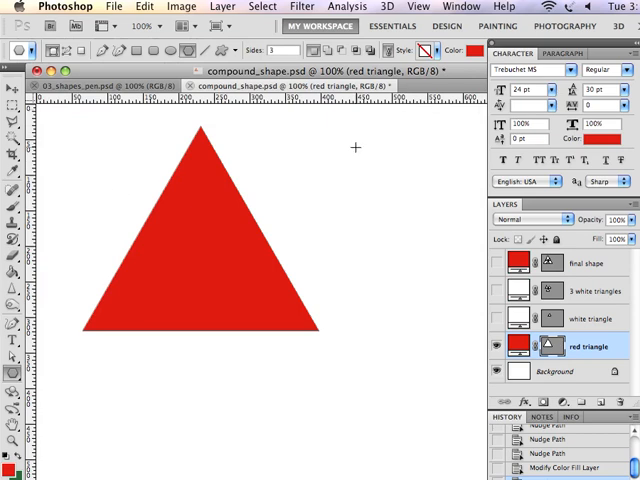
pyautogui.moveTo(368, 136)
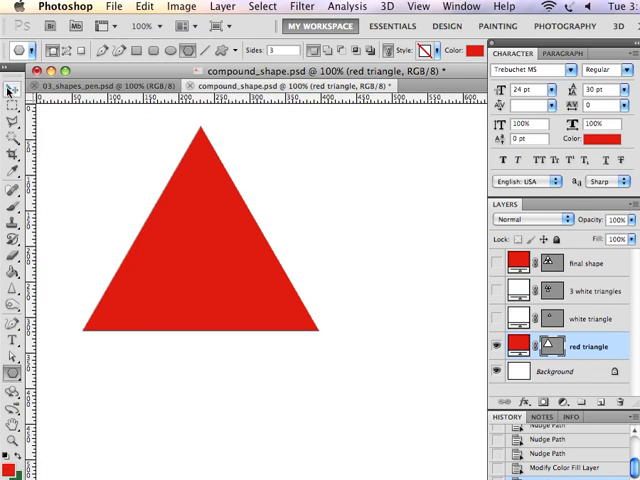
pyautogui.moveTo(152, 176)
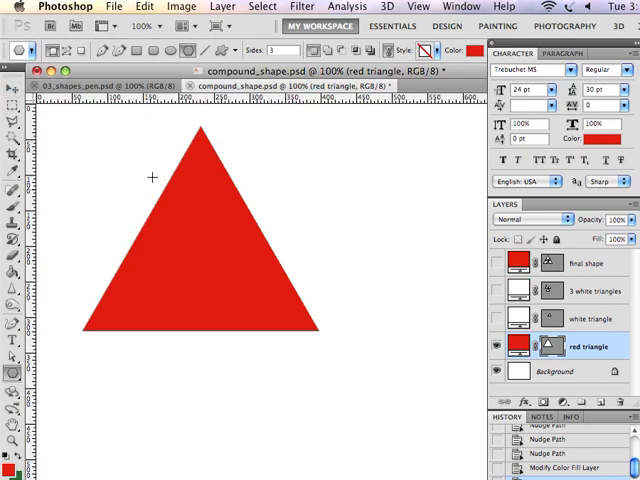
pyautogui.moveTo(82, 332)
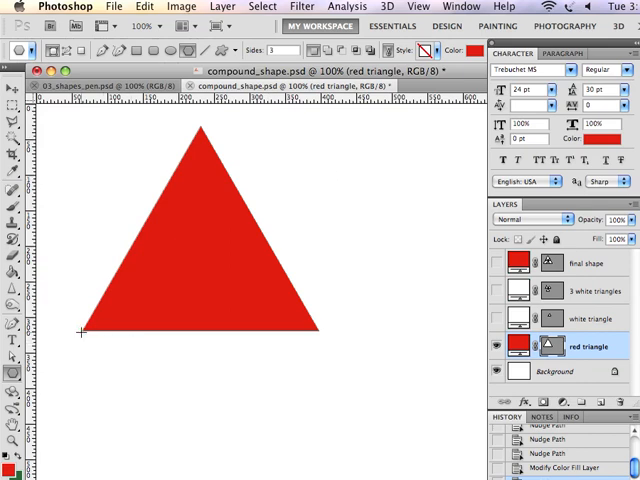
pyautogui.moveTo(184, 330)
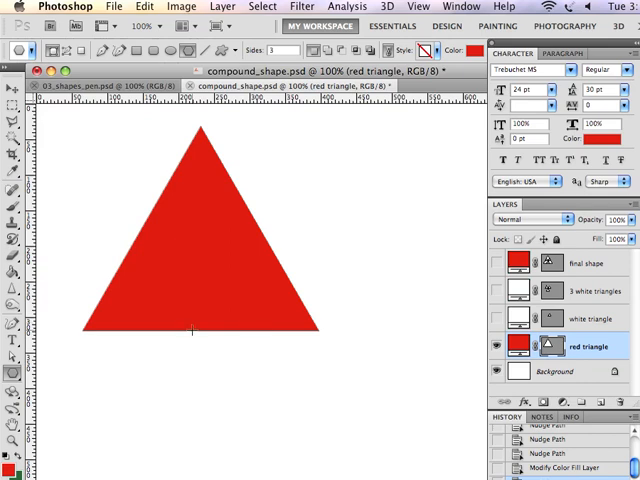
pyautogui.moveTo(336, 248)
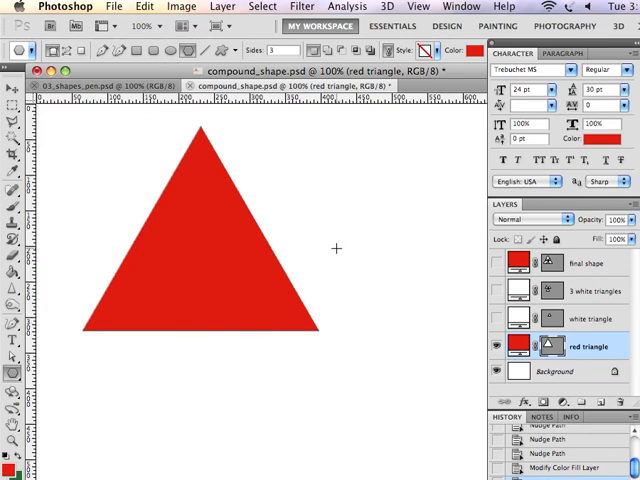
pyautogui.moveTo(376, 164)
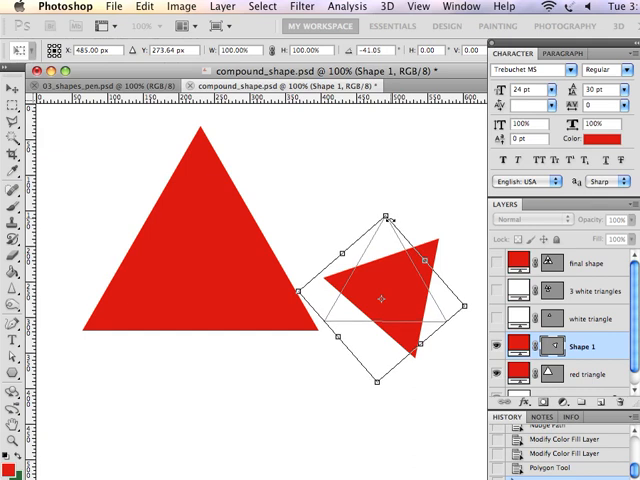
pyautogui.moveTo(420, 228); pyautogui.dragTo(392, 214)
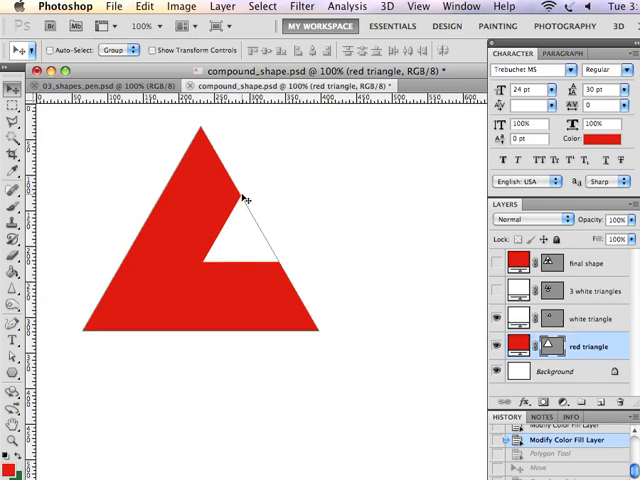
pyautogui.moveTo(272, 252)
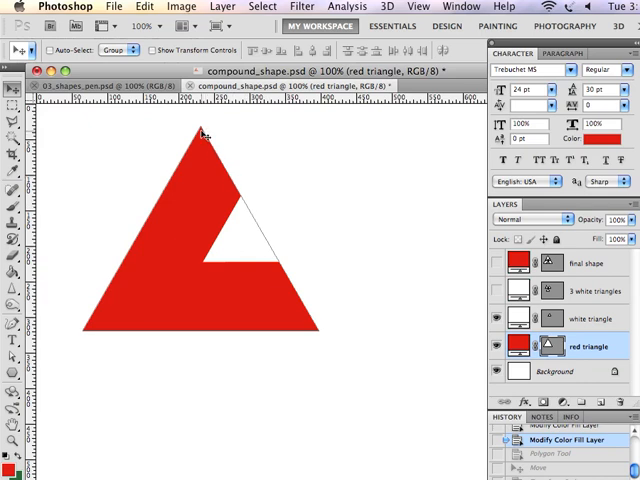
pyautogui.moveTo(292, 302)
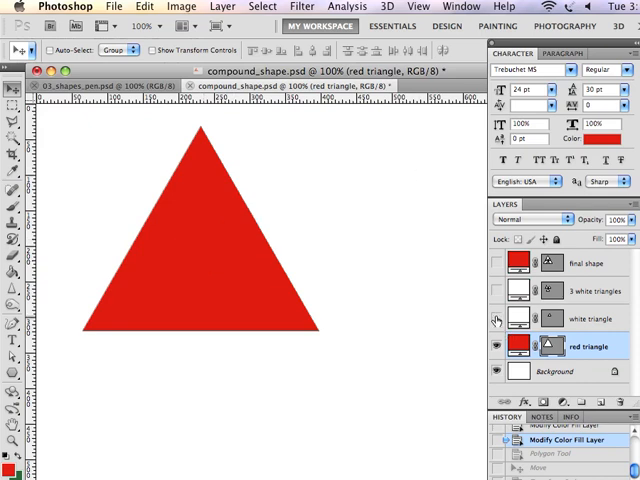
pyautogui.moveTo(400, 196)
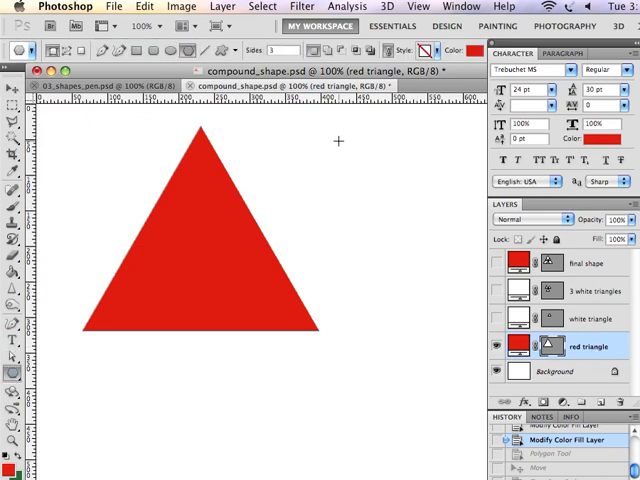
pyautogui.moveTo(380, 182)
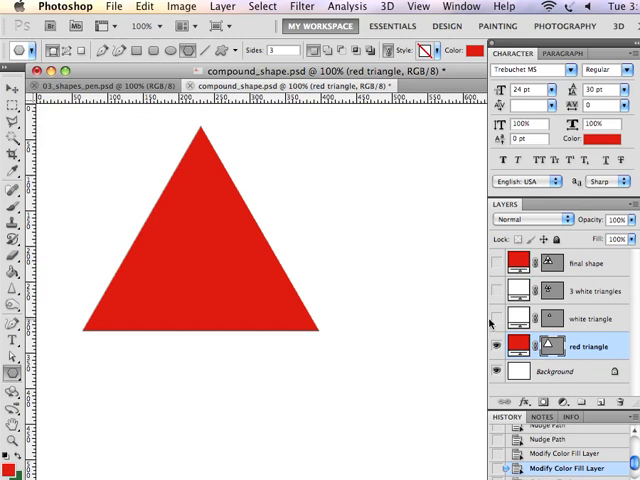
pyautogui.moveTo(588, 338)
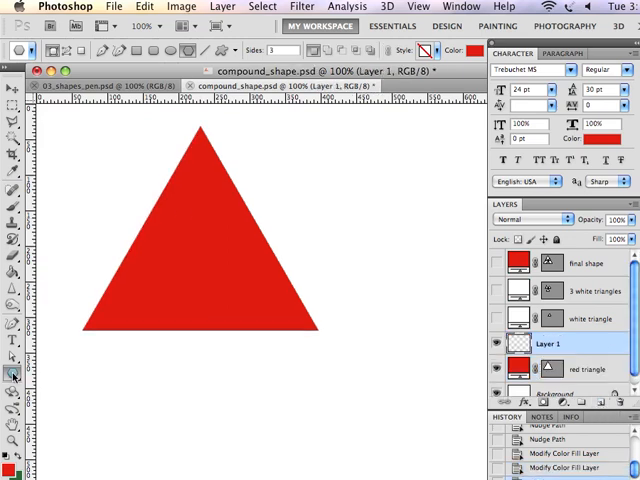
pyautogui.moveTo(12, 368)
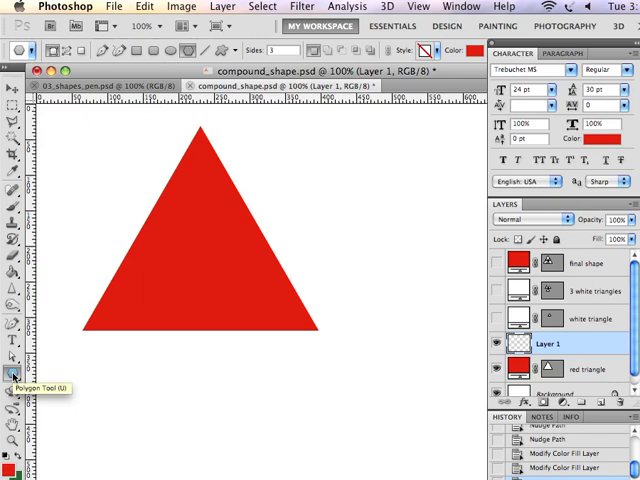
pyautogui.moveTo(512, 72)
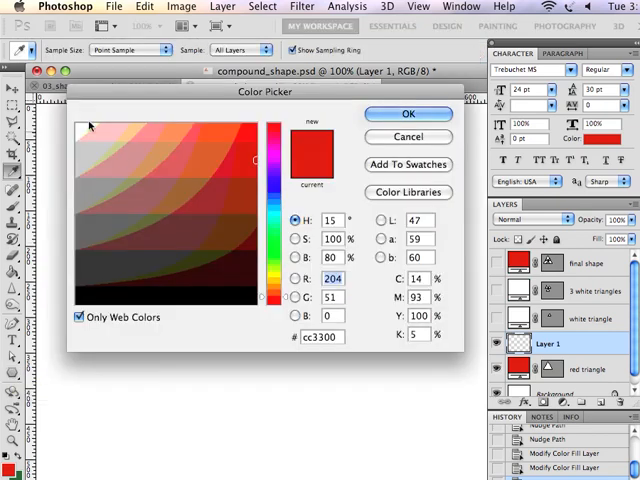
# Make pure white the chosen colour and select Layer 1 above the red triangle.
pyautogui.click(84, 124)
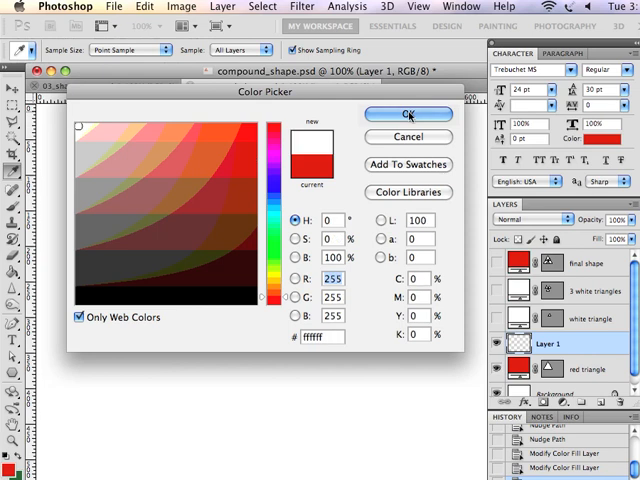
pyautogui.click(410, 112)
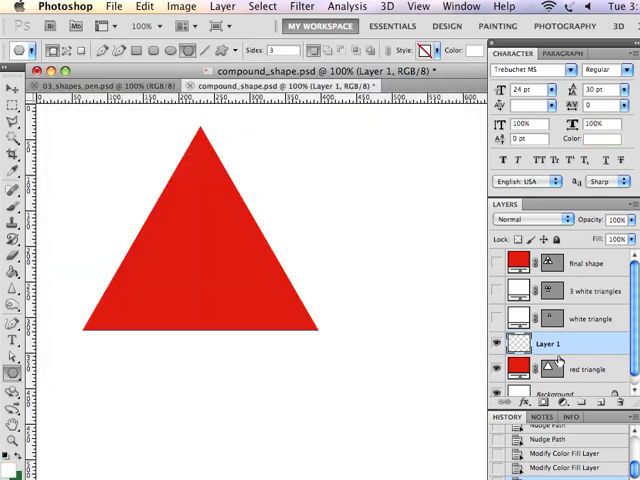
pyautogui.moveTo(216, 196)
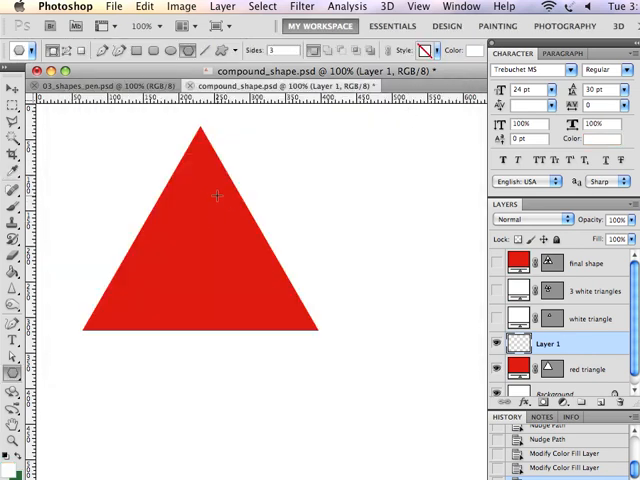
pyautogui.moveTo(216, 216)
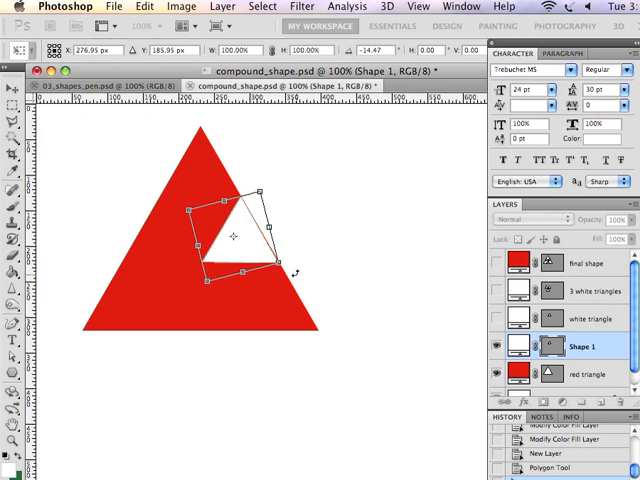
pyautogui.moveTo(288, 264)
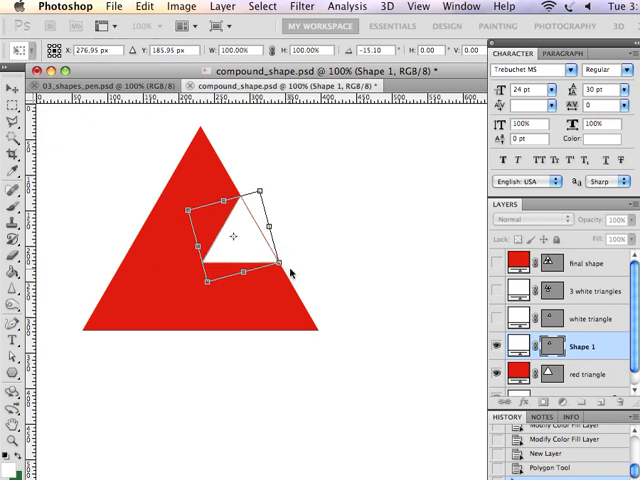
pyautogui.moveTo(334, 224)
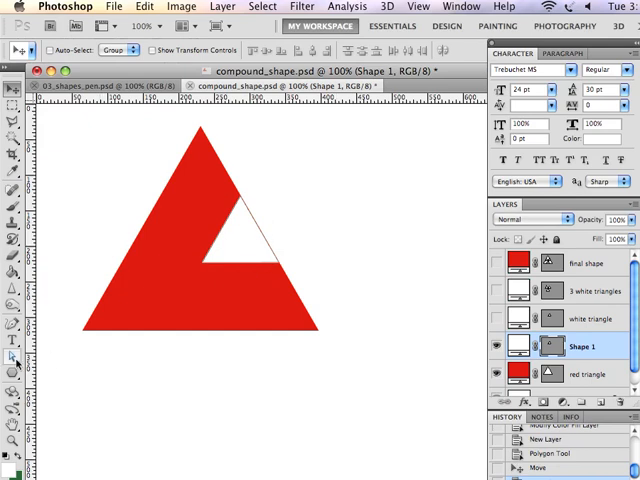
pyautogui.moveTo(14, 358)
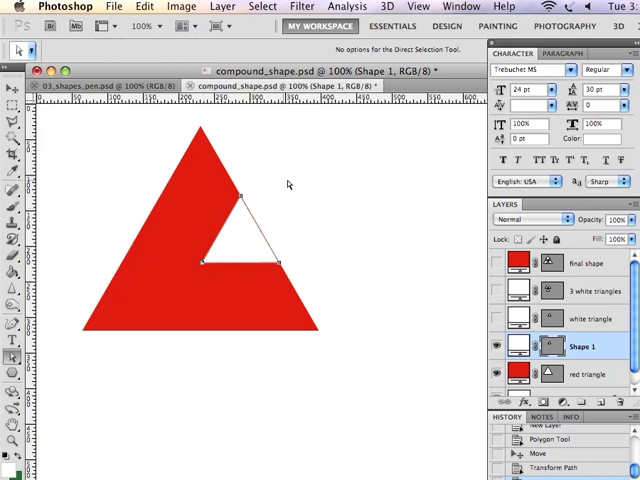
pyautogui.moveTo(260, 202)
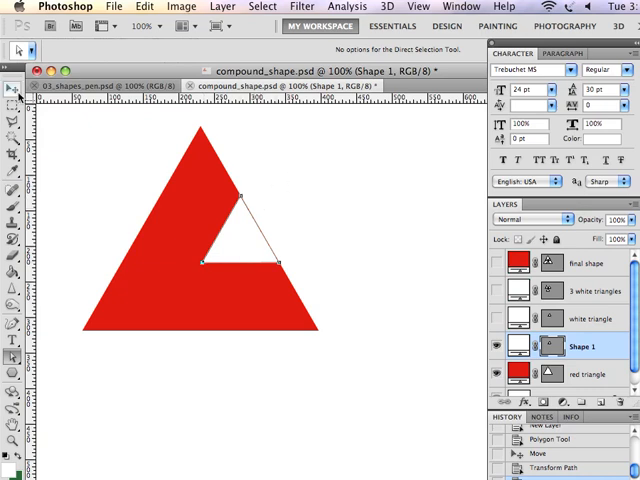
pyautogui.click(10, 94)
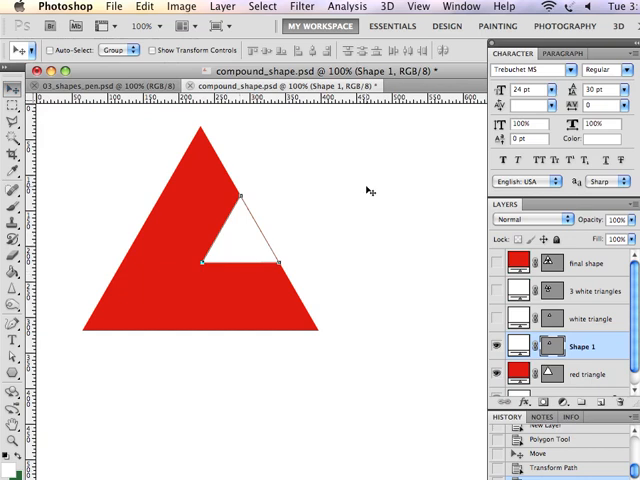
pyautogui.moveTo(62, 352)
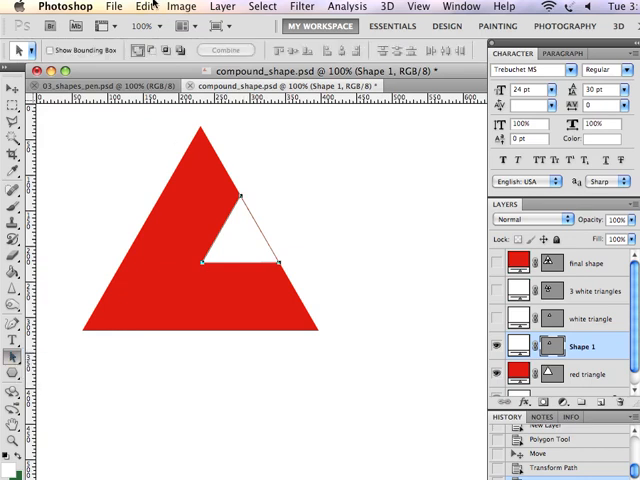
# Choose the Path Selection Tool for moving whole subtract paths.
pyautogui.click(144, 8)
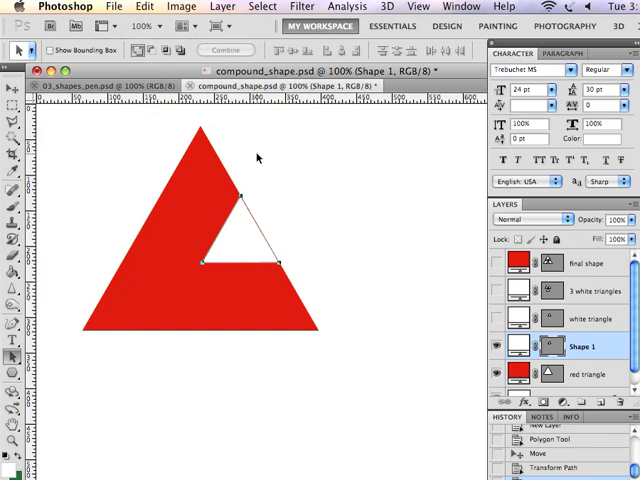
pyautogui.click(156, 10)
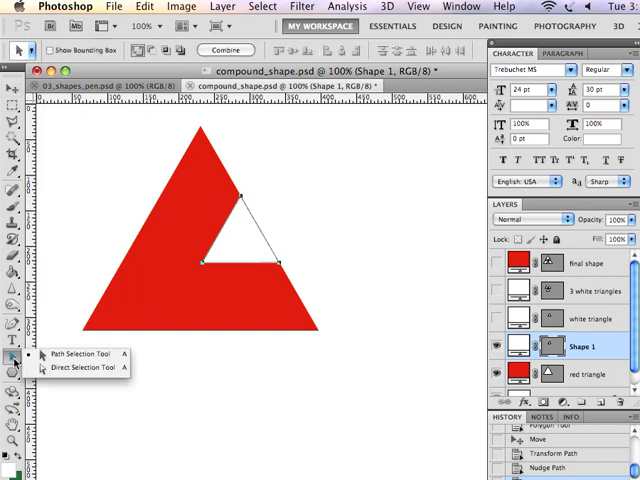
pyautogui.moveTo(248, 232)
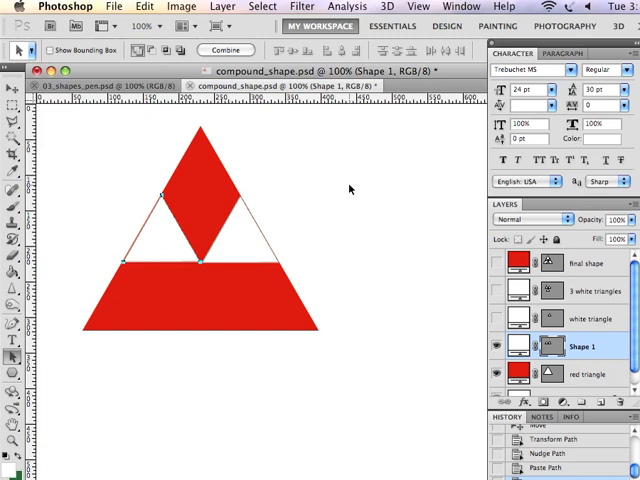
pyautogui.moveTo(348, 188)
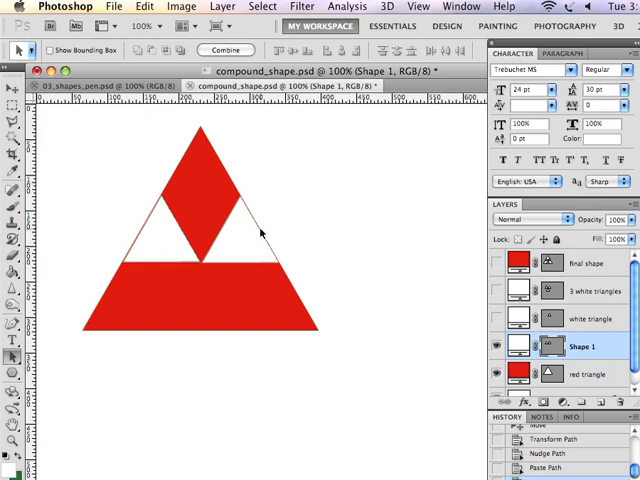
pyautogui.moveTo(164, 244)
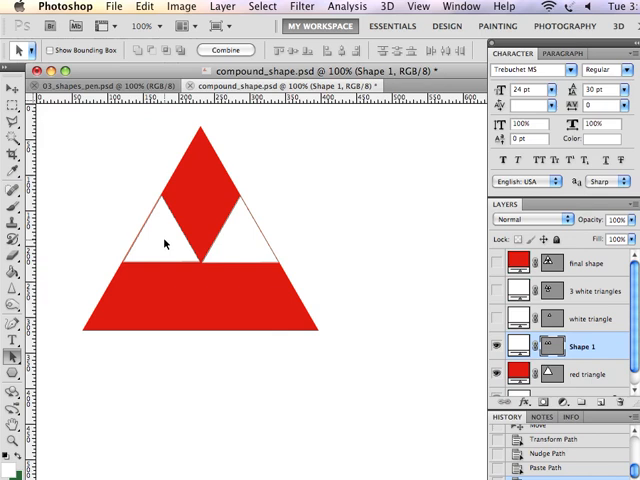
pyautogui.moveTo(298, 212)
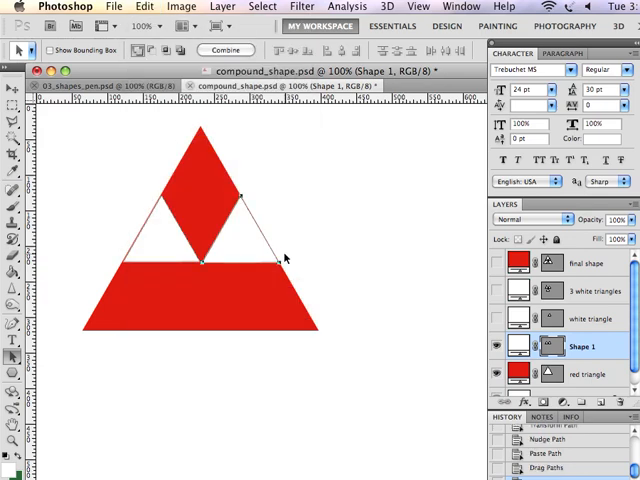
pyautogui.moveTo(80, 330)
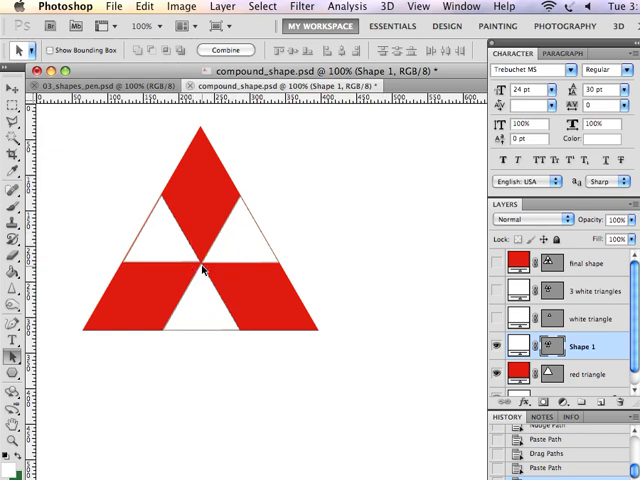
pyautogui.moveTo(244, 208)
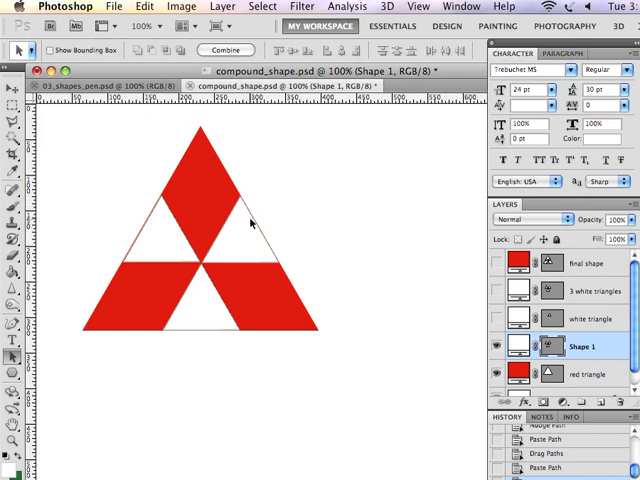
pyautogui.moveTo(156, 228)
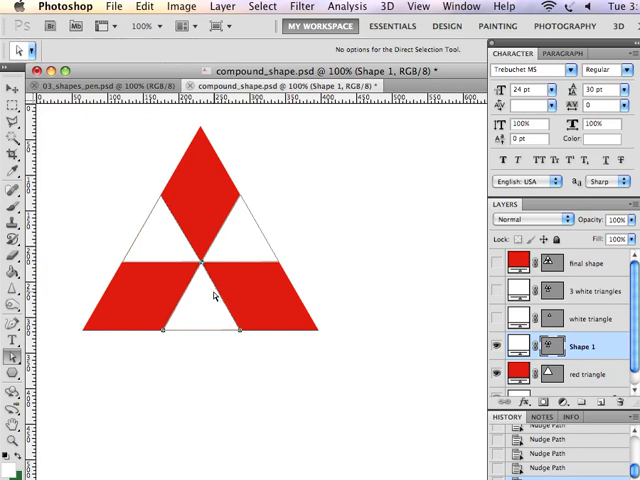
pyautogui.moveTo(188, 348)
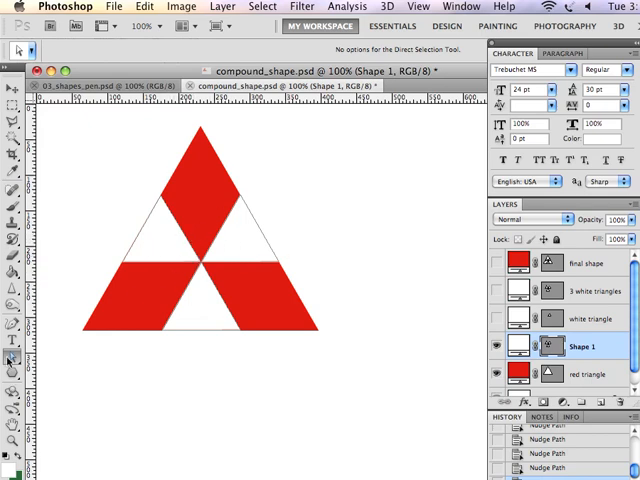
# Hide the Shape 1 three-diamond layer so only the solid red triangle shows.
pyautogui.click(12, 356)
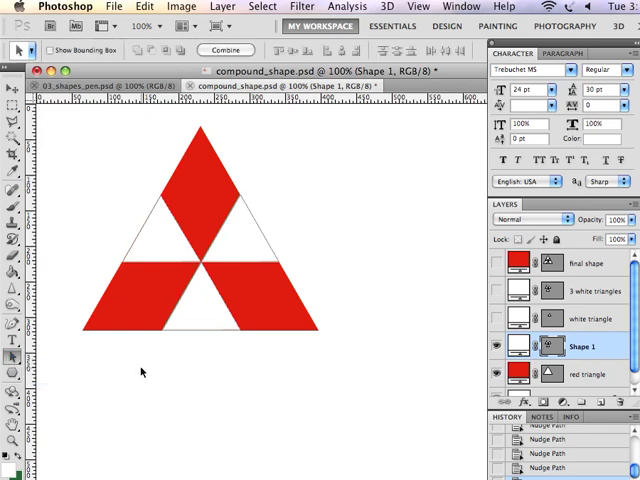
pyautogui.moveTo(160, 244)
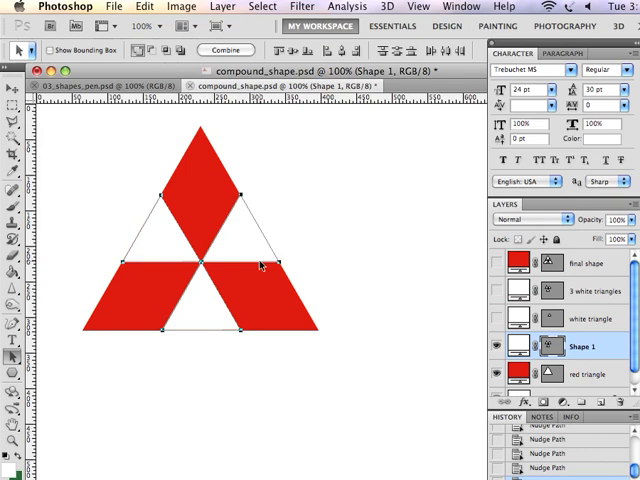
pyautogui.moveTo(280, 228)
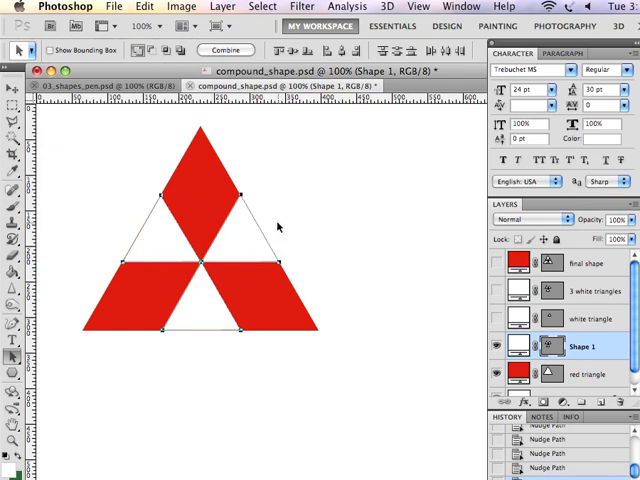
pyautogui.moveTo(252, 224)
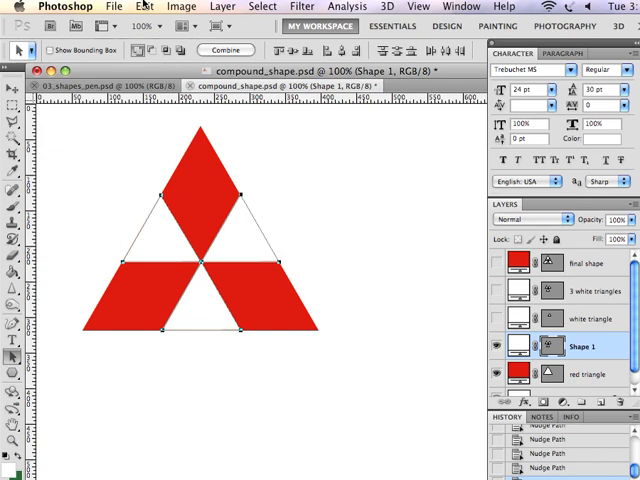
pyautogui.click(150, 8)
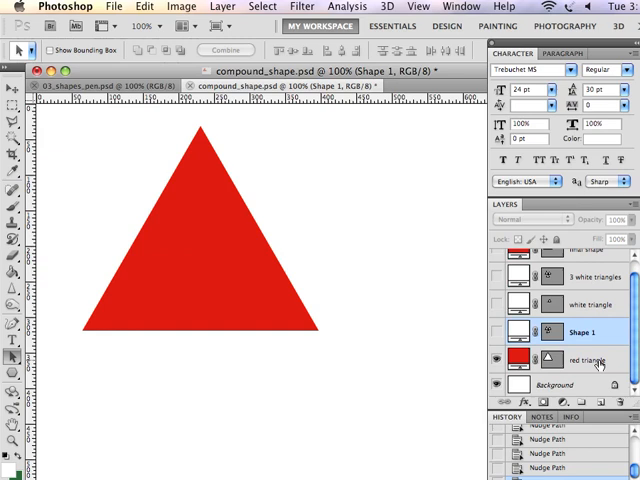
pyautogui.click(588, 362)
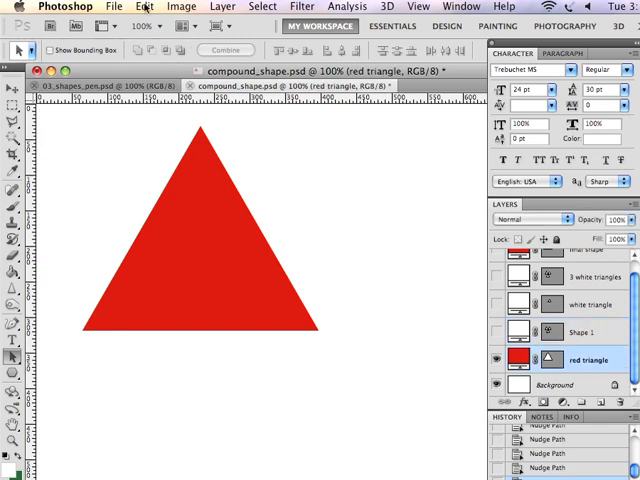
pyautogui.click(144, 6)
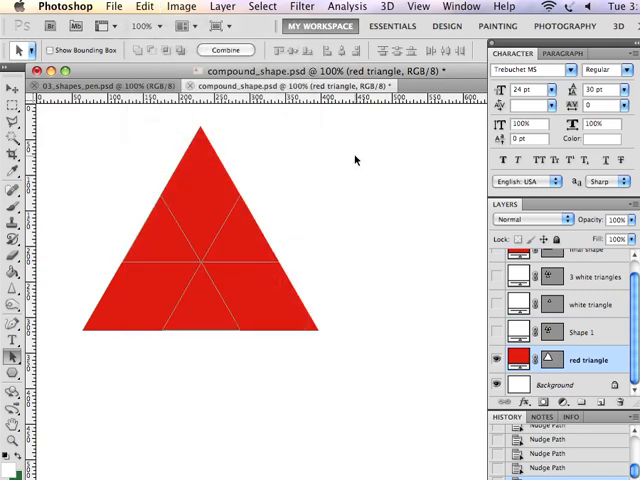
pyautogui.moveTo(288, 232)
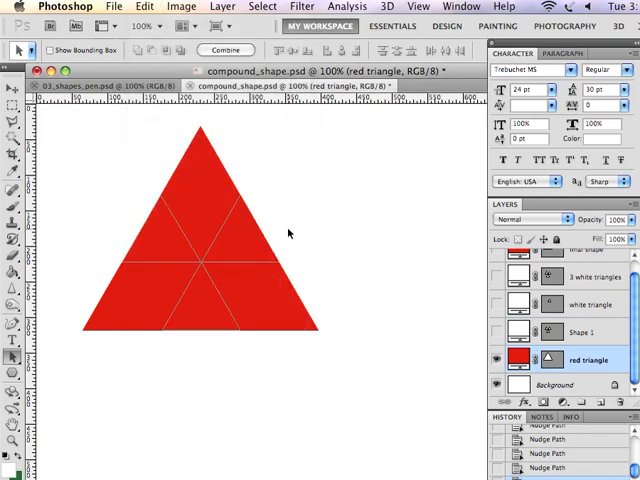
pyautogui.moveTo(272, 236)
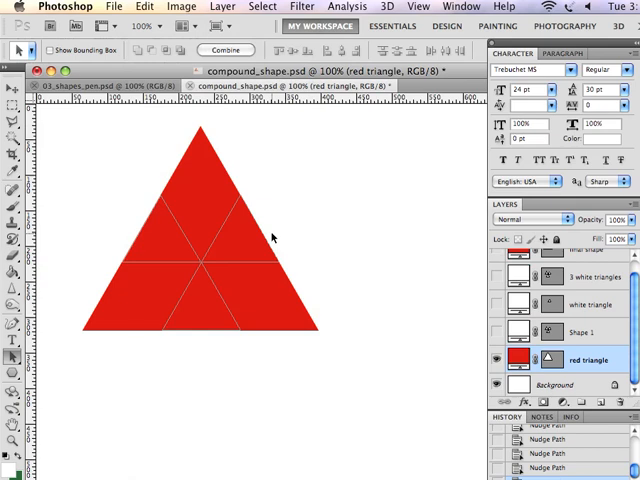
pyautogui.moveTo(208, 150)
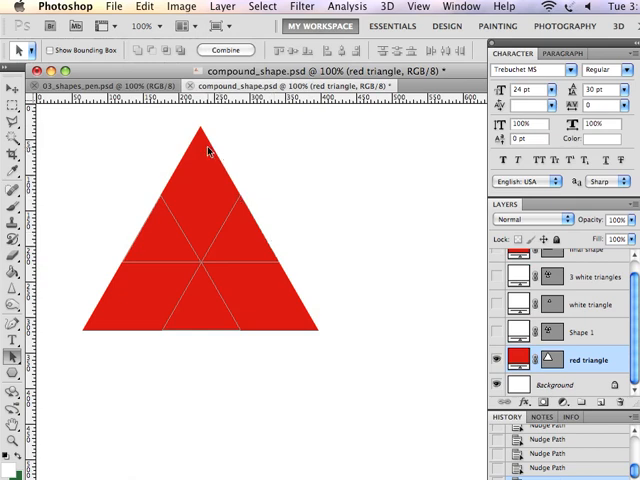
pyautogui.moveTo(298, 304)
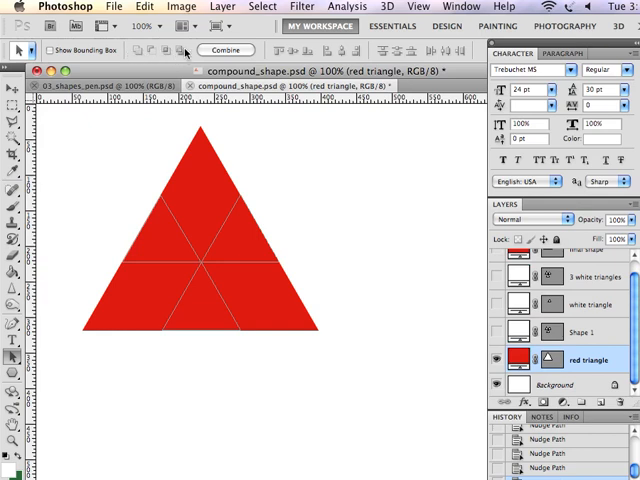
pyautogui.moveTo(156, 60)
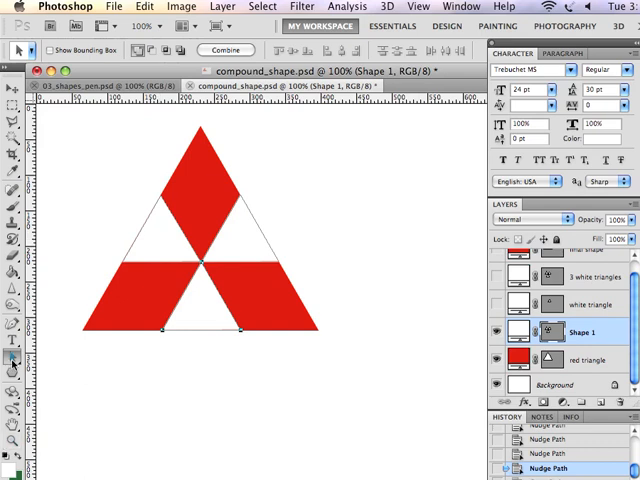
pyautogui.moveTo(166, 238)
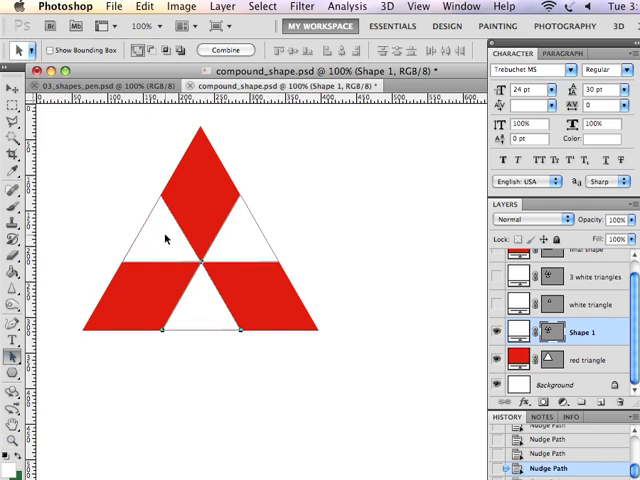
pyautogui.moveTo(250, 242)
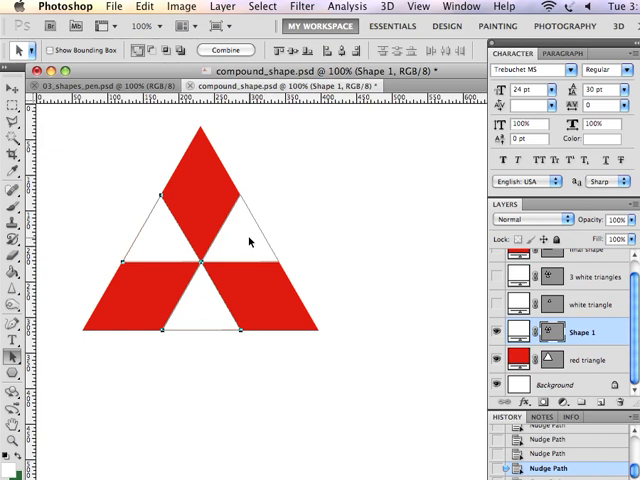
pyautogui.moveTo(314, 216)
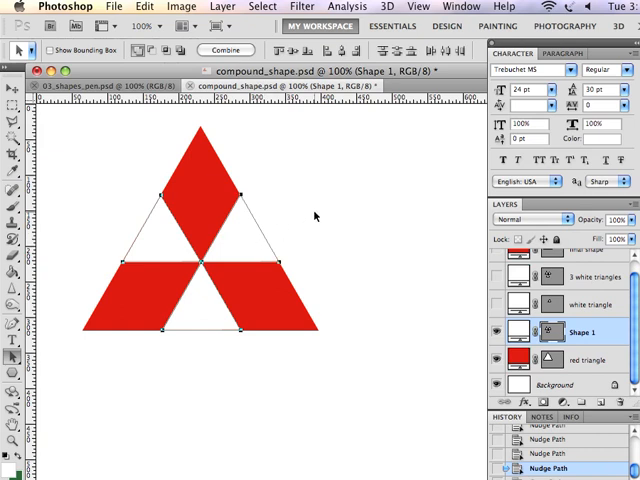
pyautogui.moveTo(304, 224)
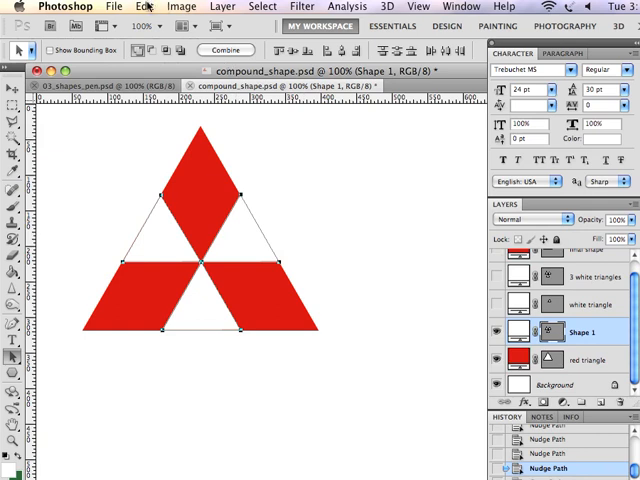
# Check the Edit menu, then make the red triangle layer active.
pyautogui.click(146, 8)
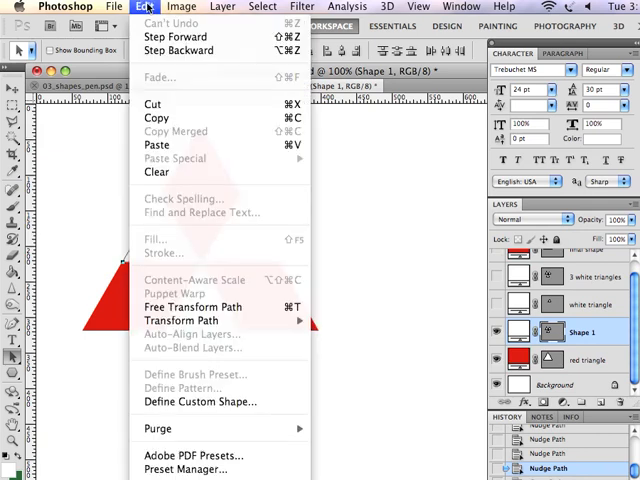
pyautogui.moveTo(168, 118)
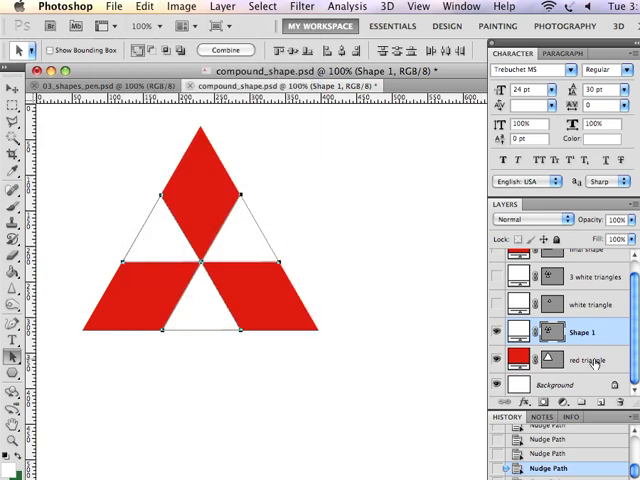
pyautogui.click(588, 360)
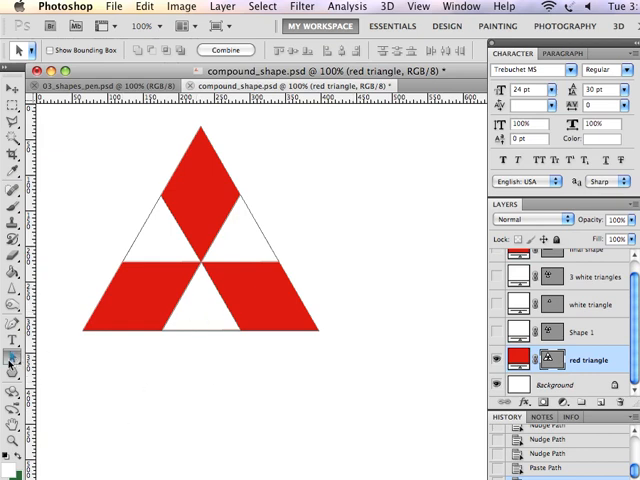
pyautogui.click(12, 358)
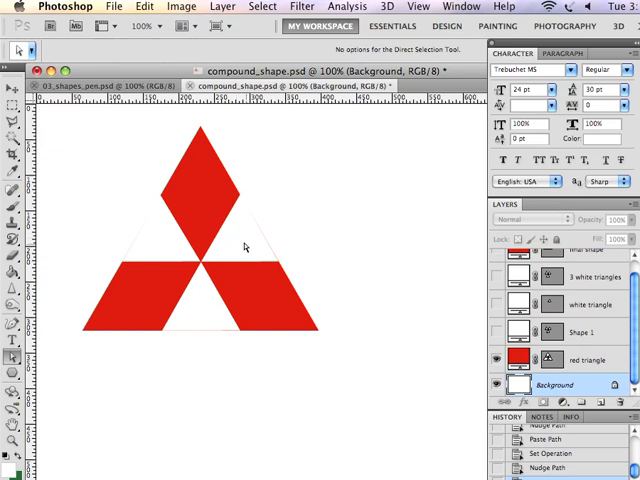
pyautogui.moveTo(156, 262)
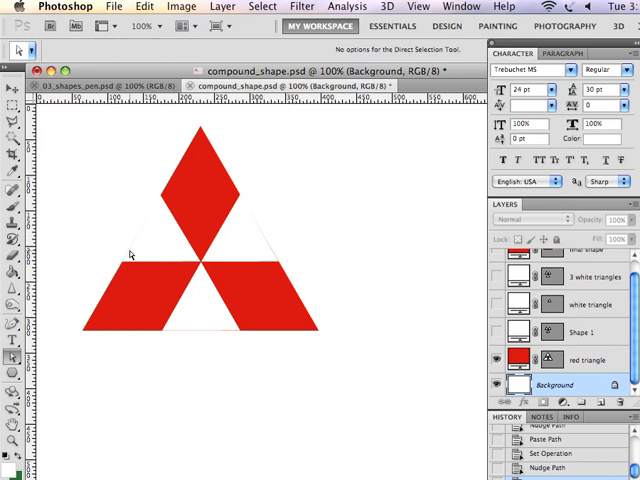
pyautogui.moveTo(228, 336)
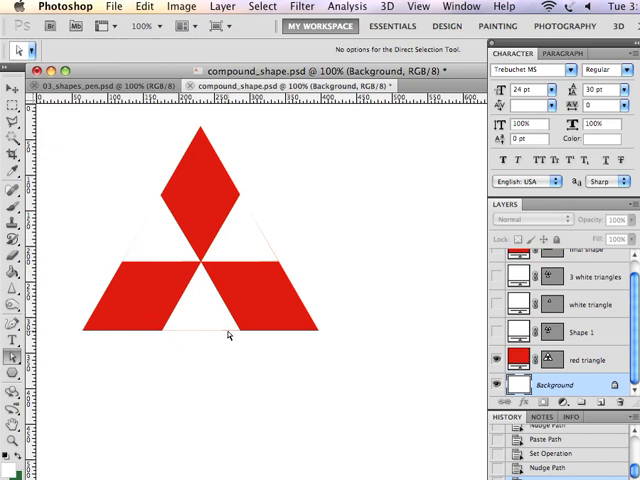
pyautogui.moveTo(264, 254)
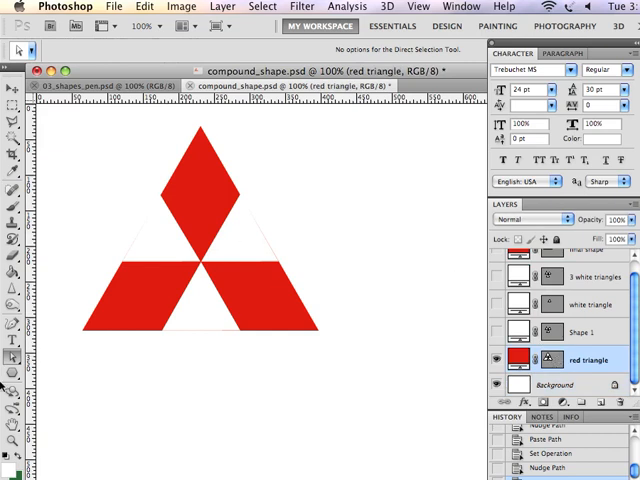
pyautogui.click(240, 258)
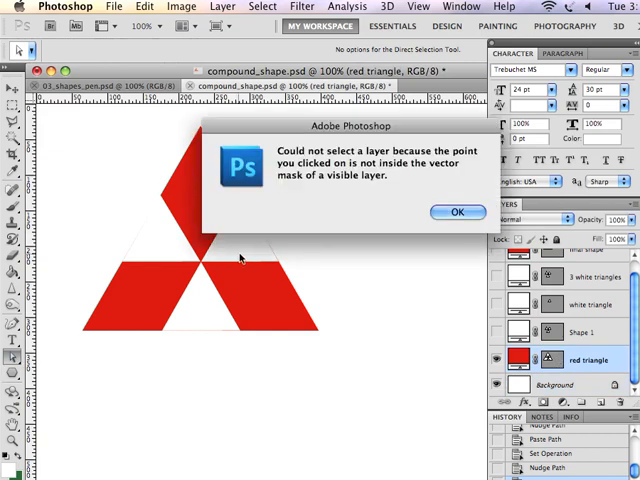
pyautogui.click(452, 212)
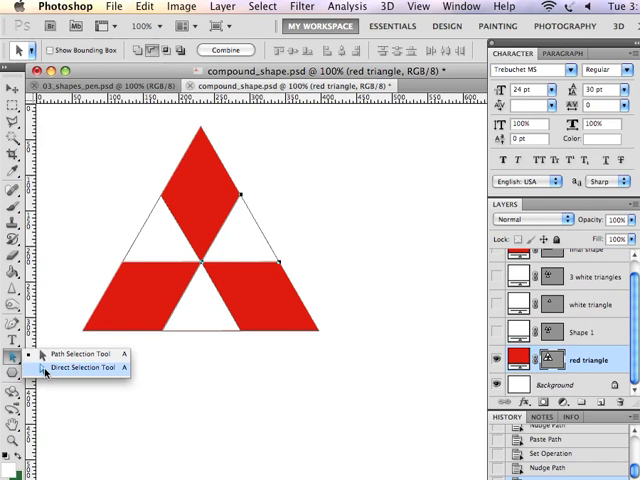
pyautogui.click(78, 368)
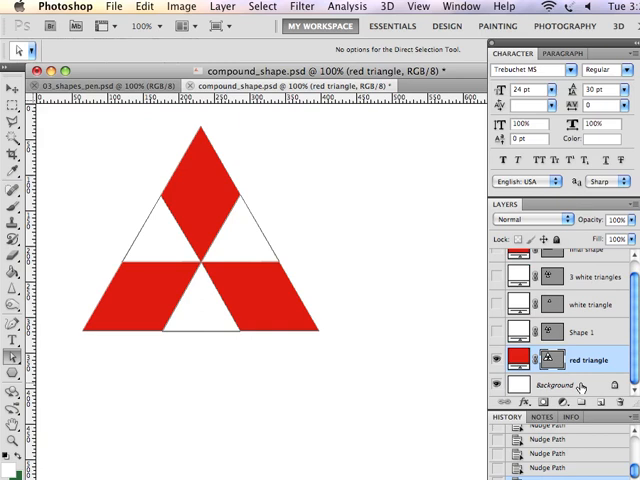
# Select the Background layer to clear the path outlines, then reactivate the red triangle layer.
pyautogui.click(564, 386)
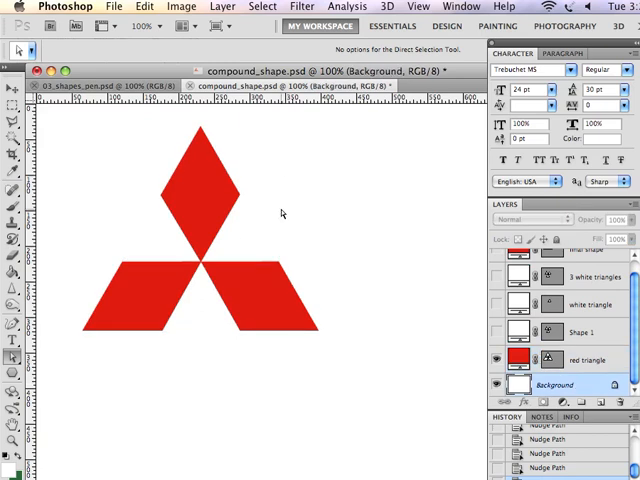
pyautogui.moveTo(252, 282)
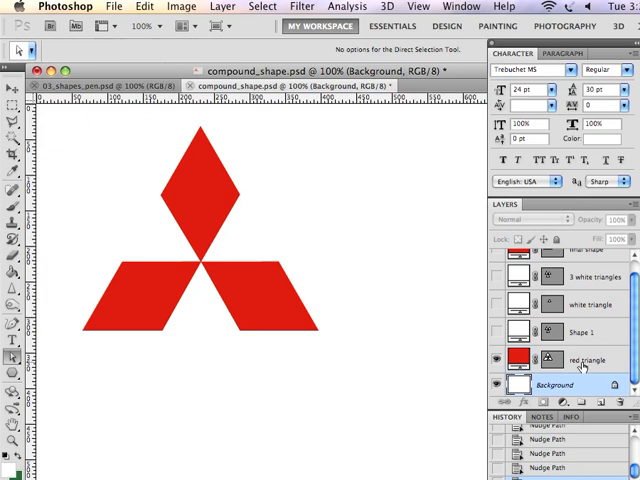
pyautogui.click(590, 360)
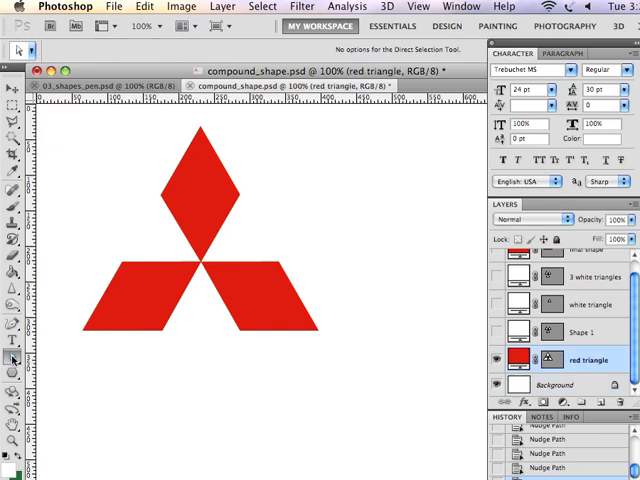
pyautogui.click(14, 358)
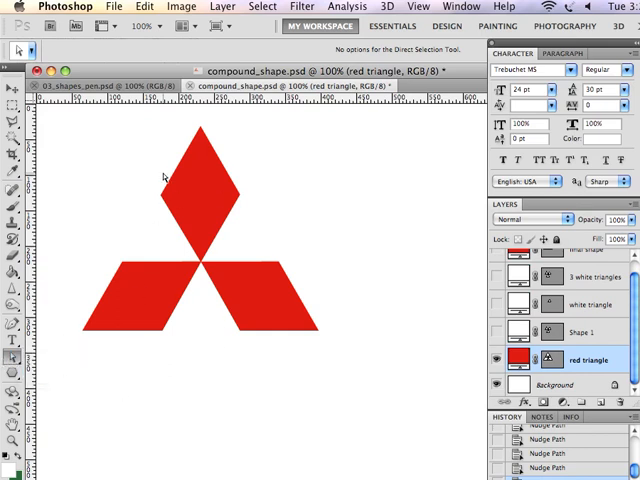
pyautogui.moveTo(328, 236)
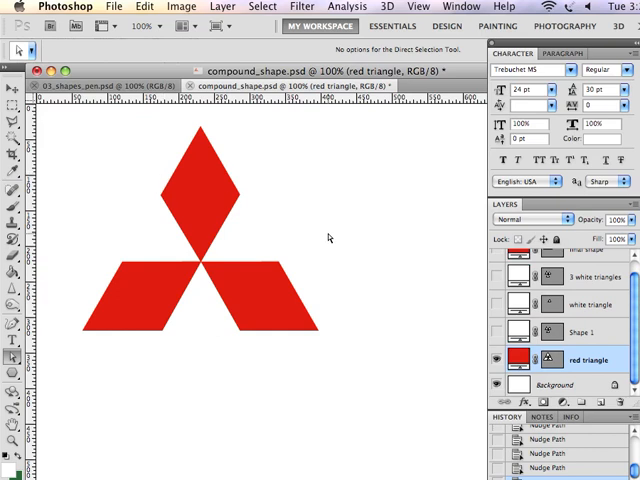